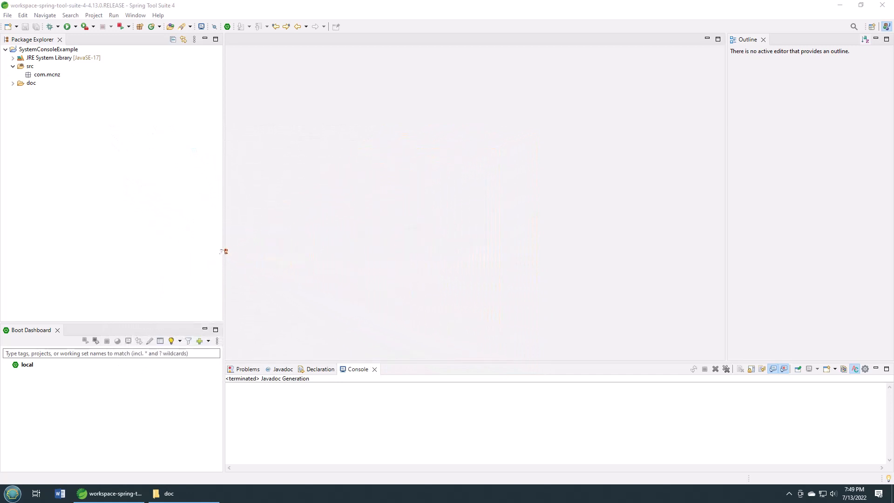
Step: Create class JavaCommentsExample in package com.mcnz with a generated main method stub
left_click(47, 74)
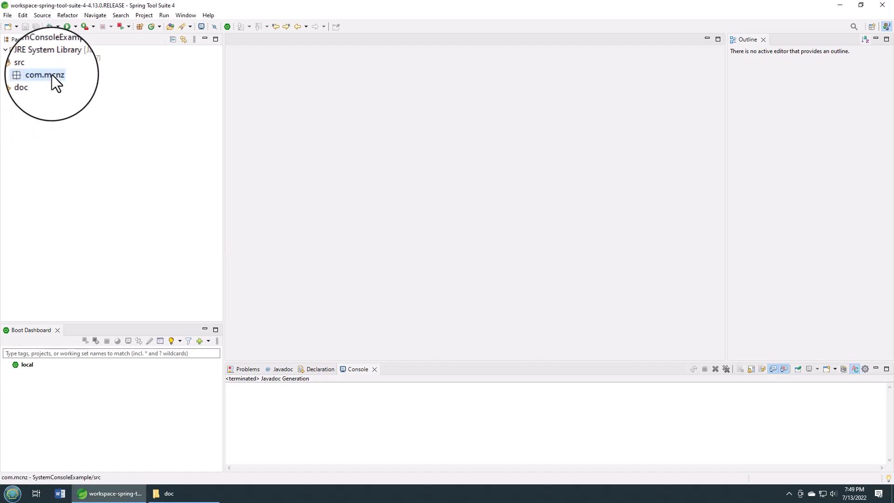
right_click(42, 74)
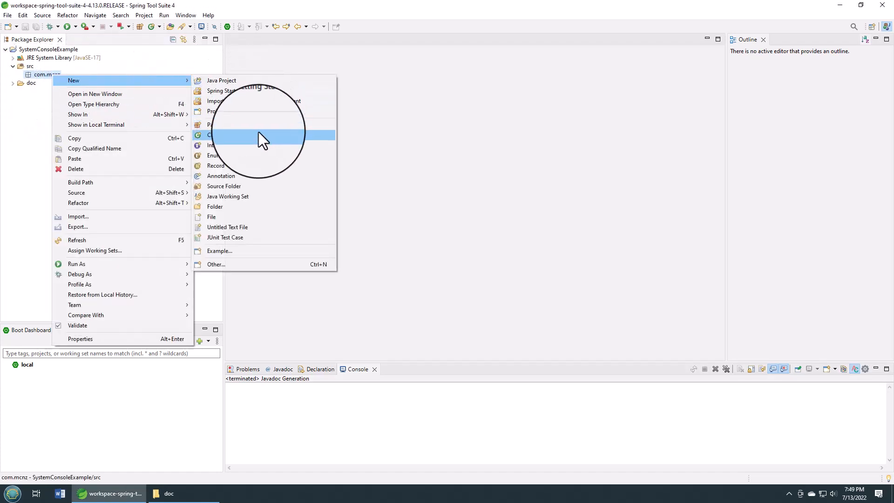
left_click(213, 134)
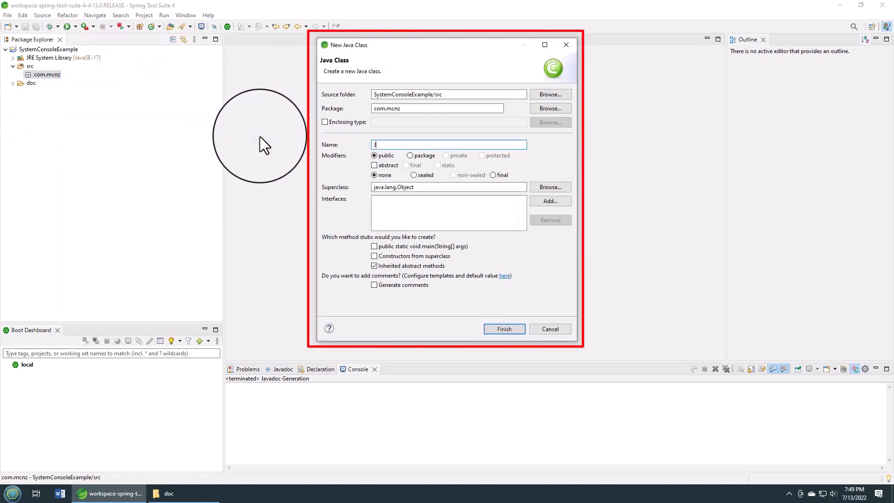
type("avaComments")
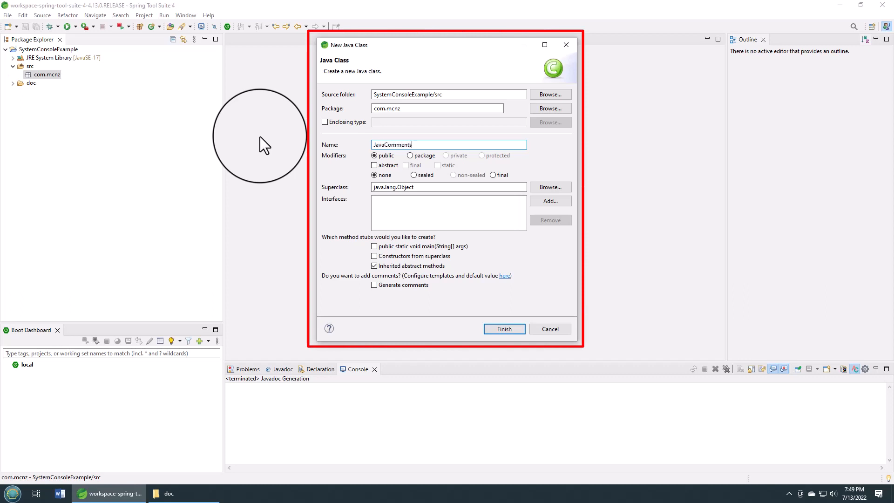
type("Example")
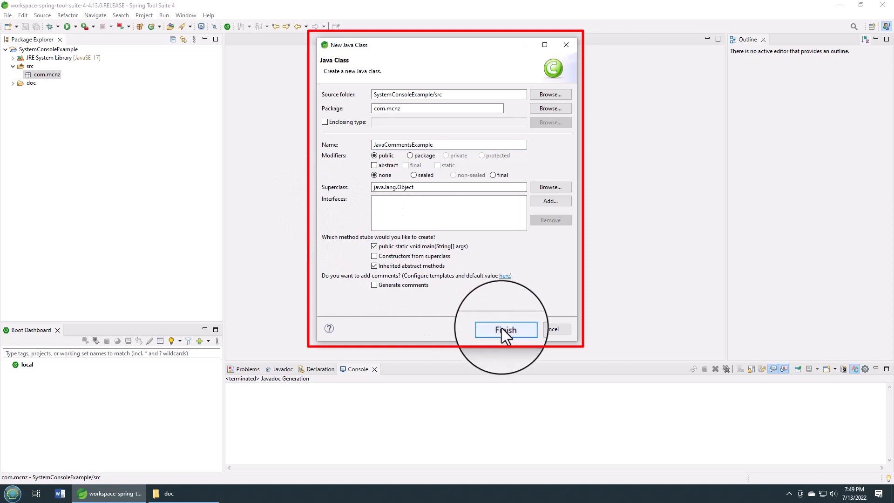
left_click(505, 329)
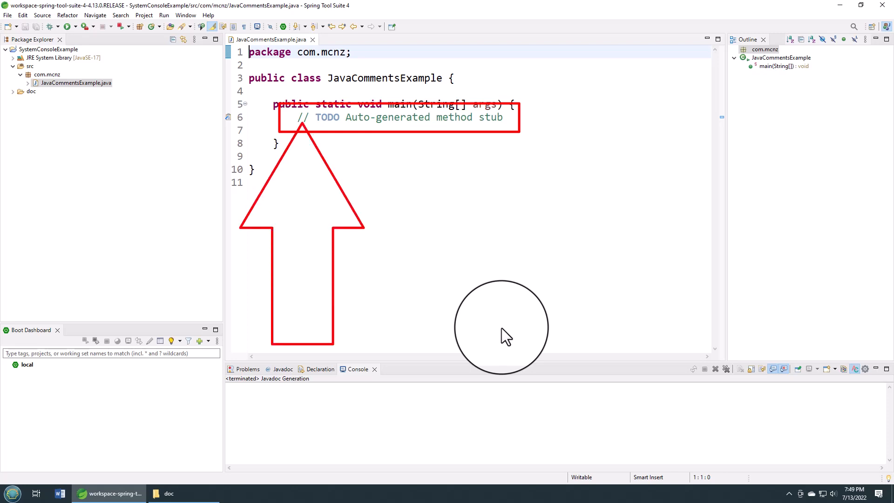
Step: Replace the TODO comment with System.out.println("Hello World!!!"); and run it as a Java application
double_click(402, 117)
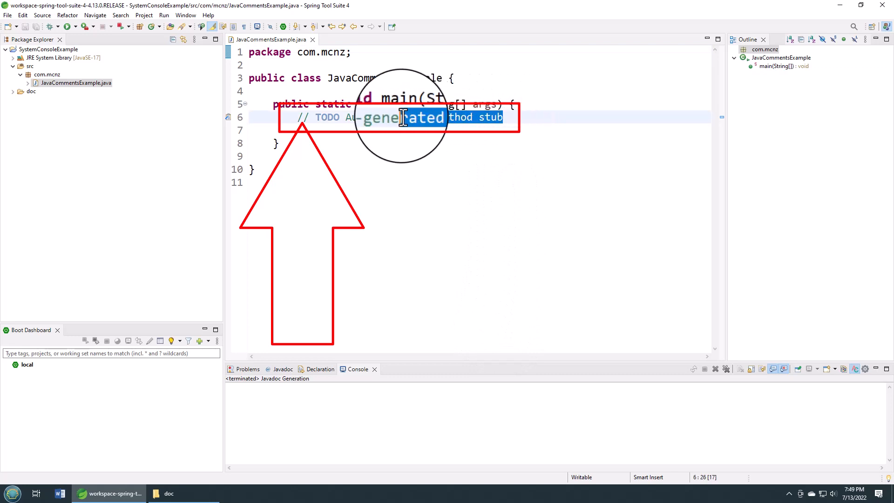
key("Delete")
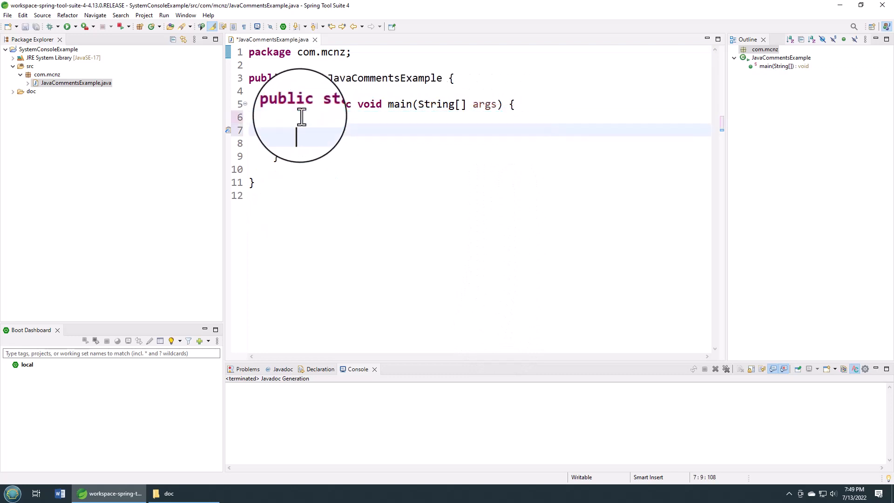
type("System.out.println")
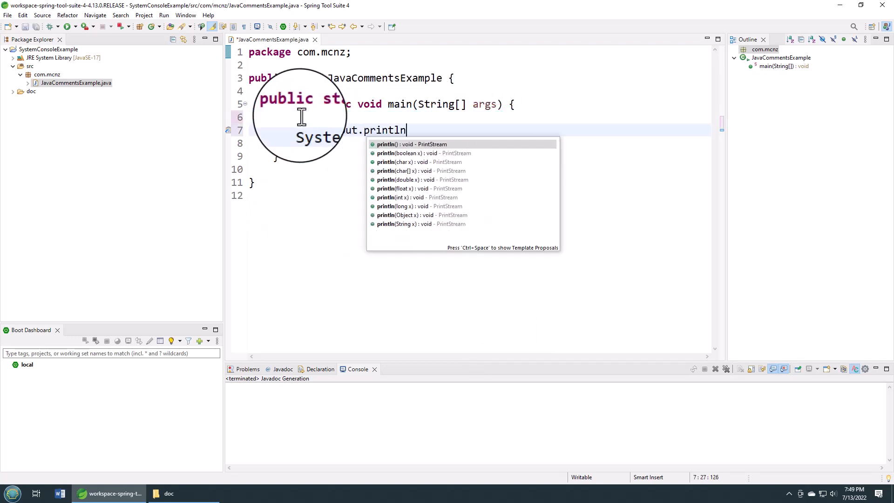
type("(\"Hello\"")
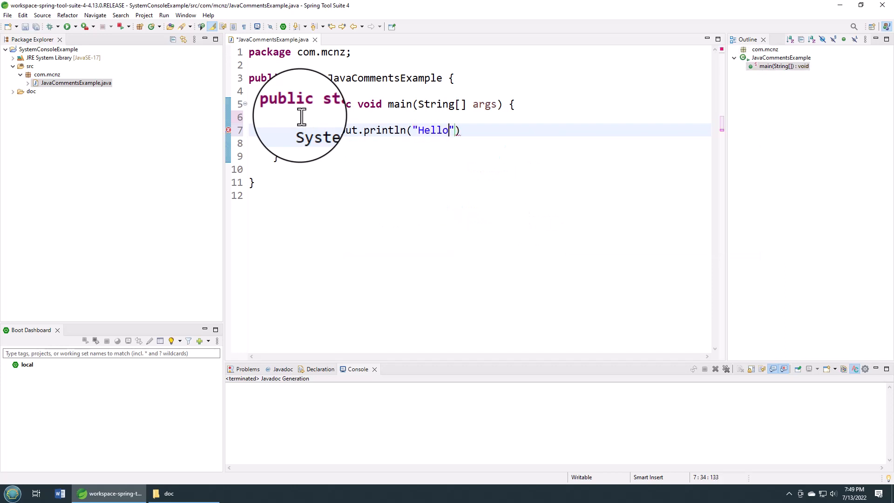
type("World!!!")
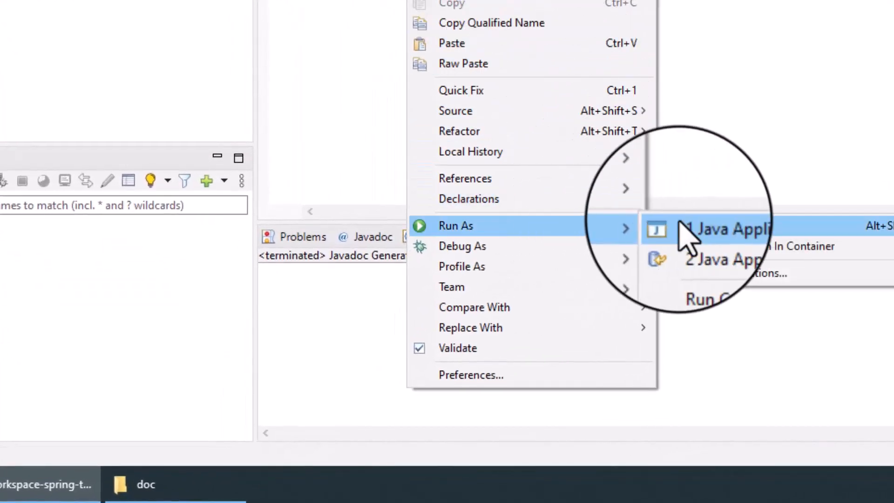
left_click(711, 227)
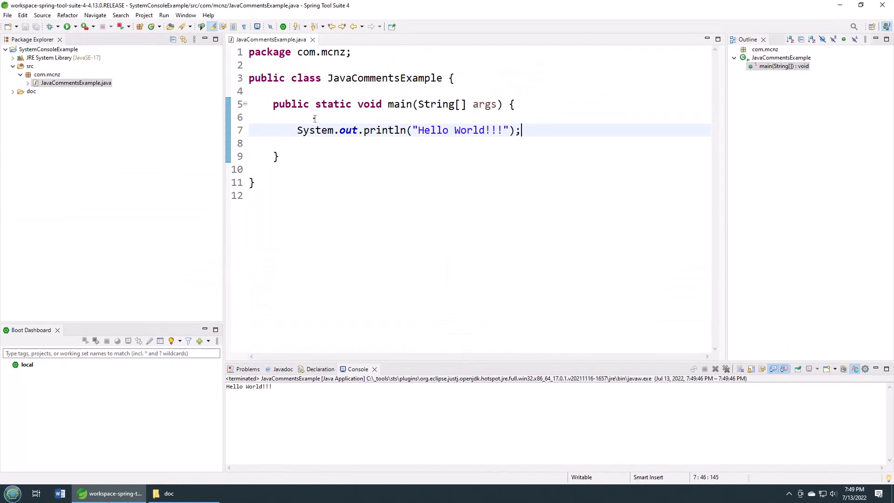
Step: Add the line comment "// This will print out hello world" above println and rerun the program
left_click(312, 117)
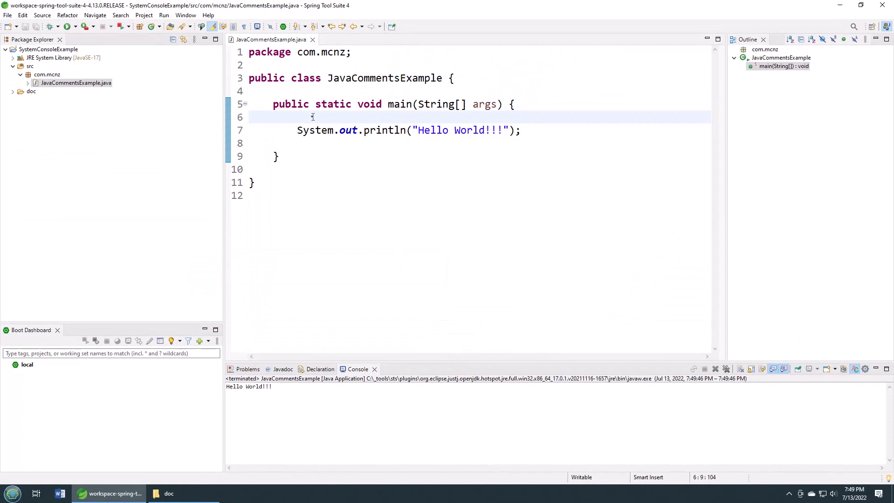
type("//")
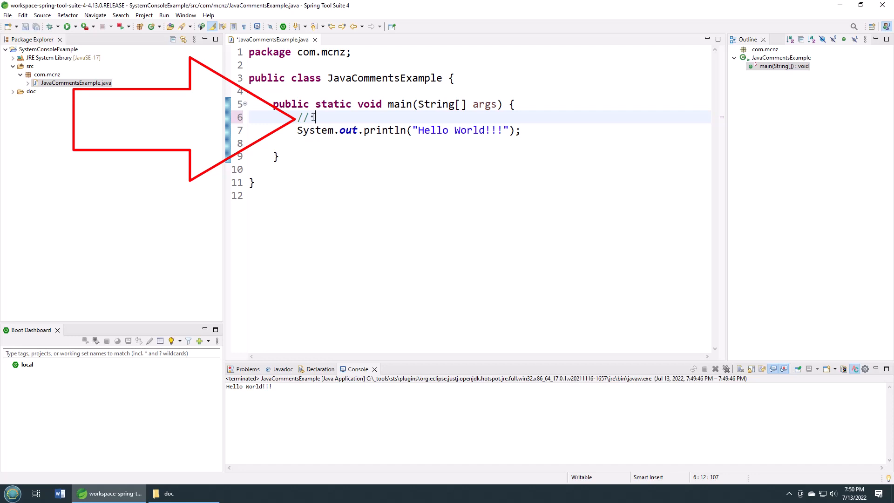
type("This will")
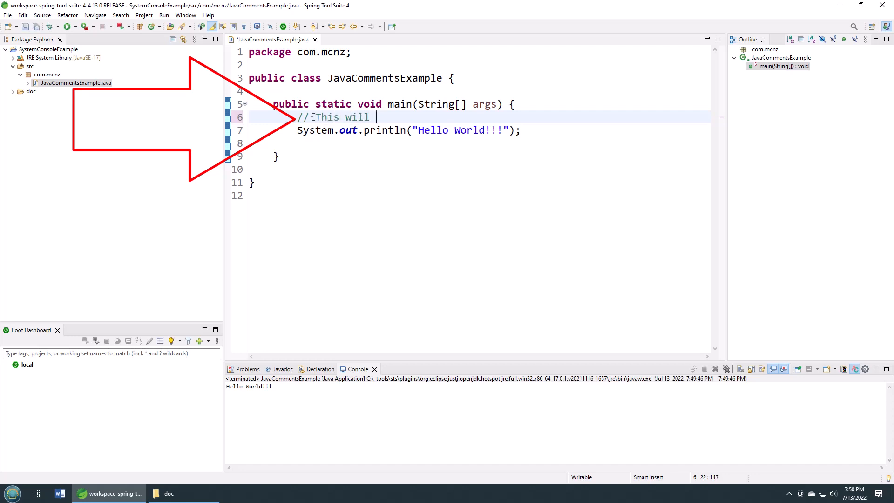
type("print out hello w")
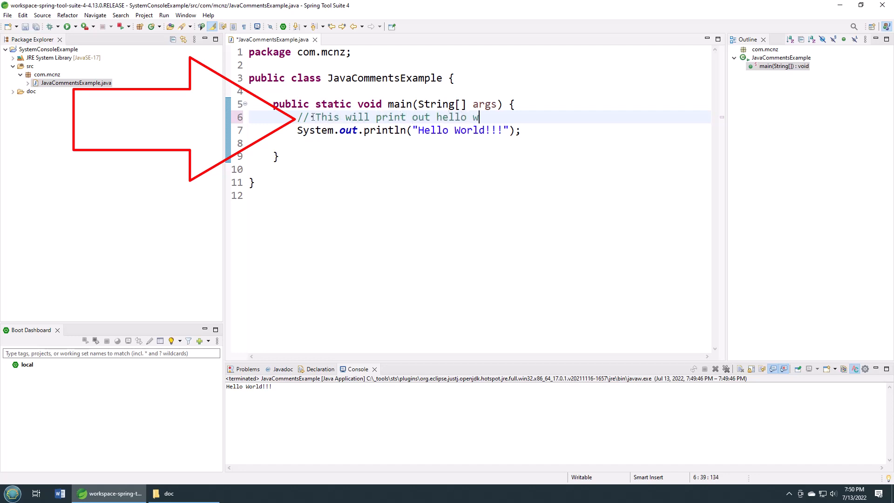
type("orld")
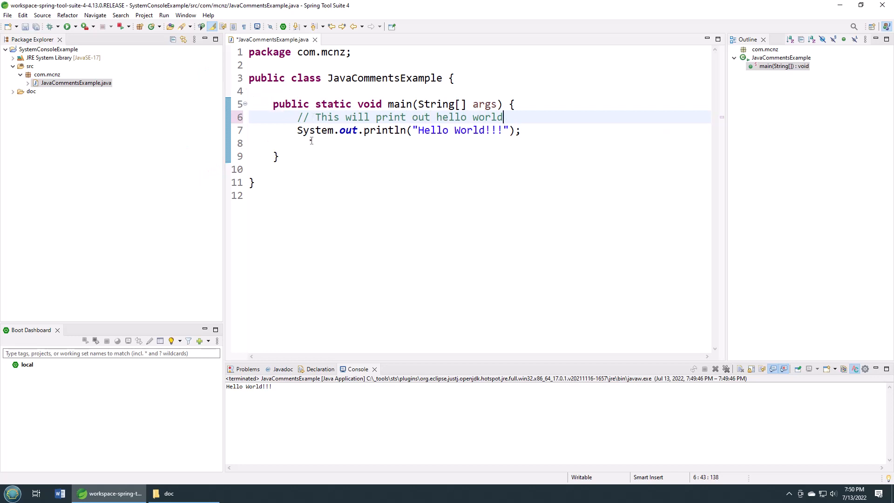
right_click(311, 140)
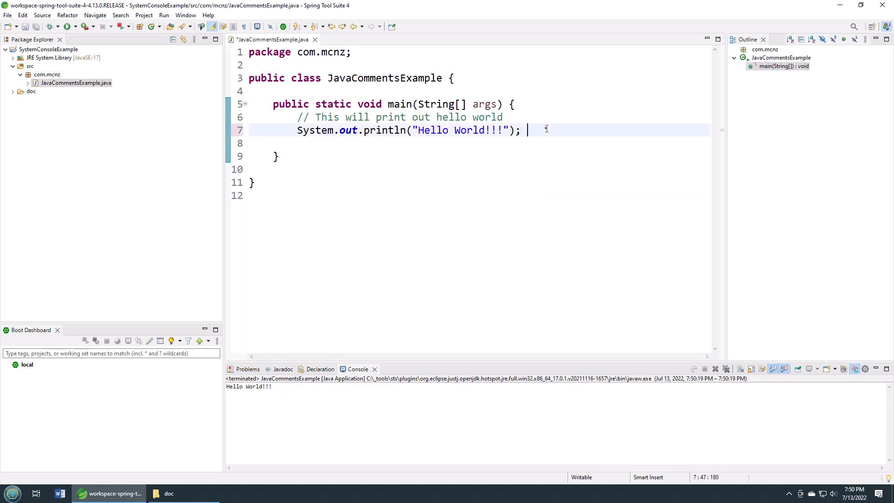
Step: Add a trailing // comment after println and line comments "the next line" and "another line"
type("//")
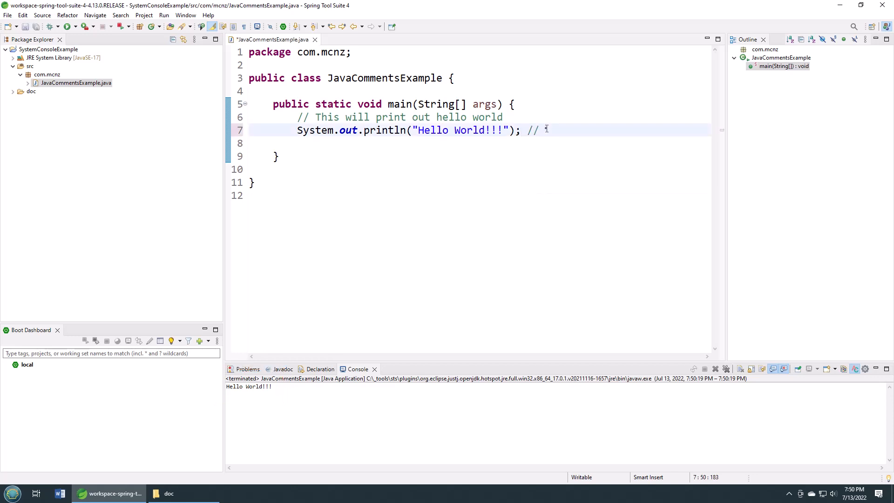
type("commet")
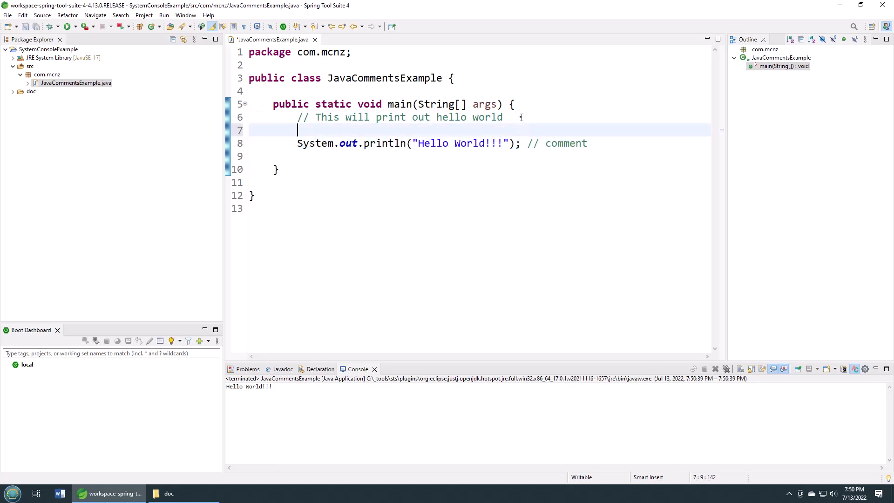
type("the next lin")
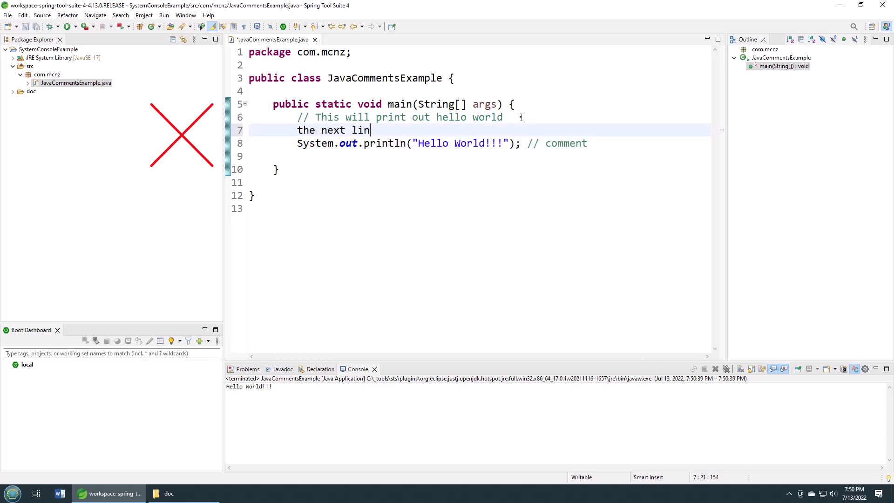
type("e")
type("//")
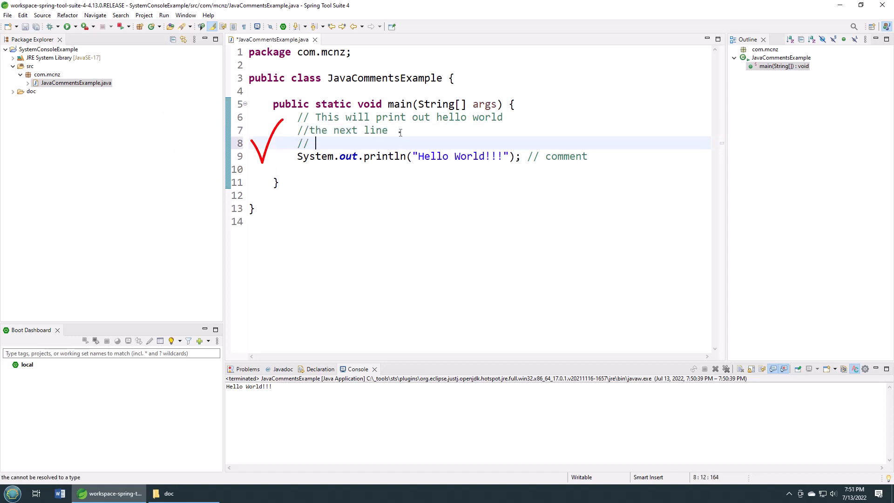
type("another line")
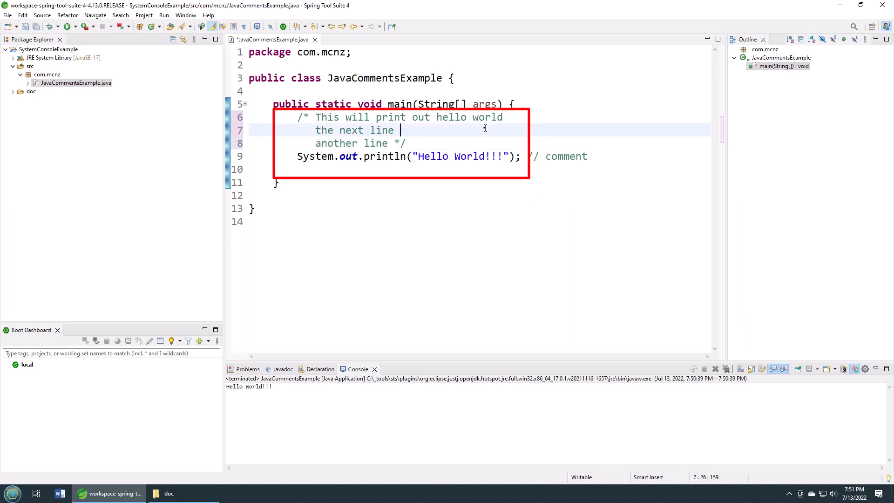
Step: Give the block comment asterisk border rows on its opening line and asterisk-prefixed comment lines
type("*/")
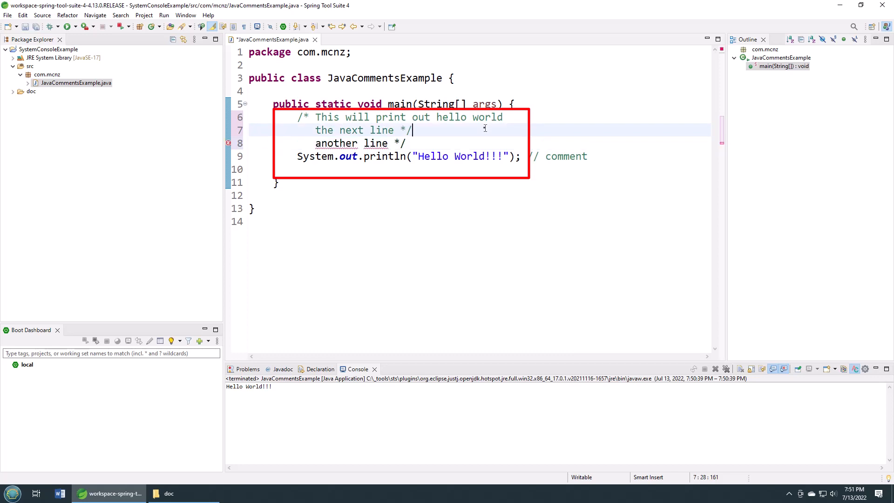
key("BackSpace")
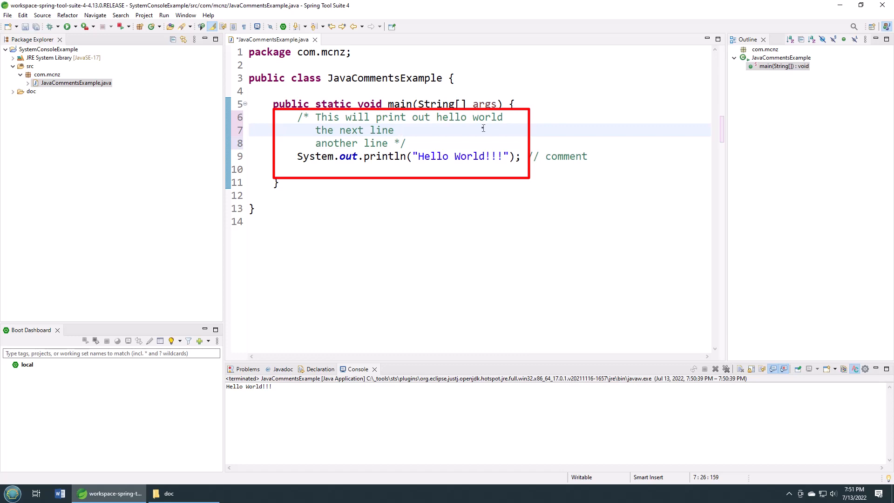
left_click(315, 119)
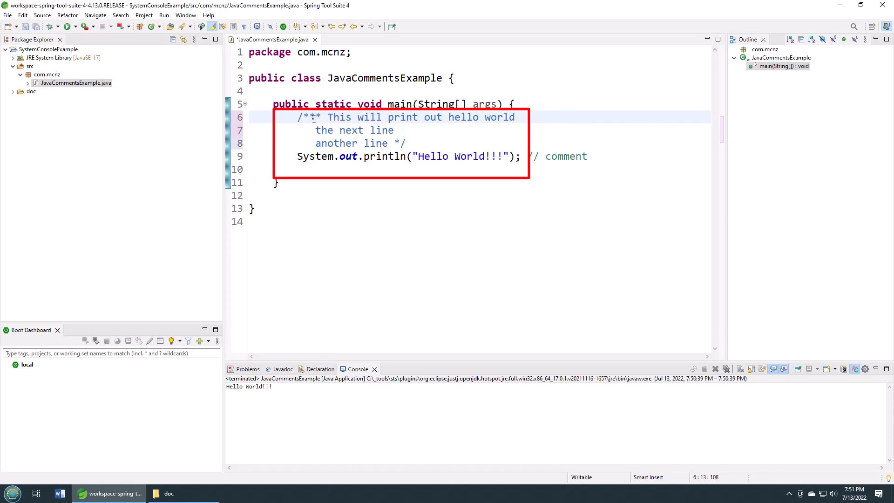
key("BackSpace")
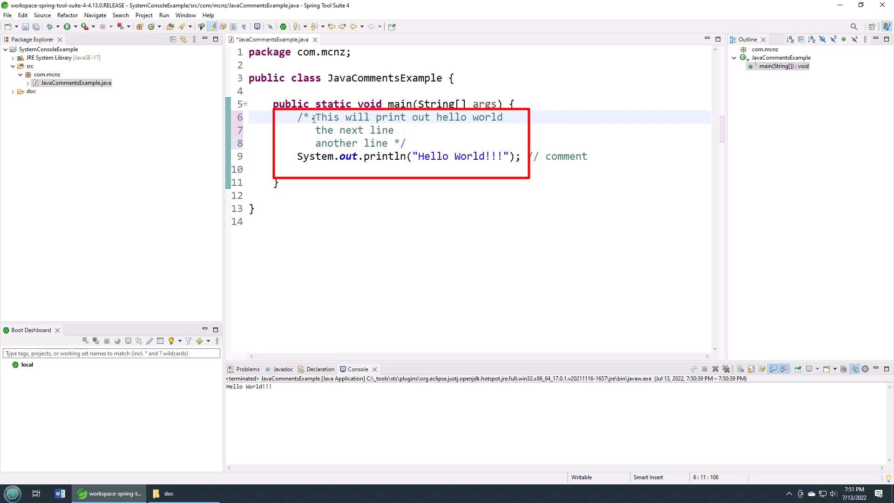
type("*******")
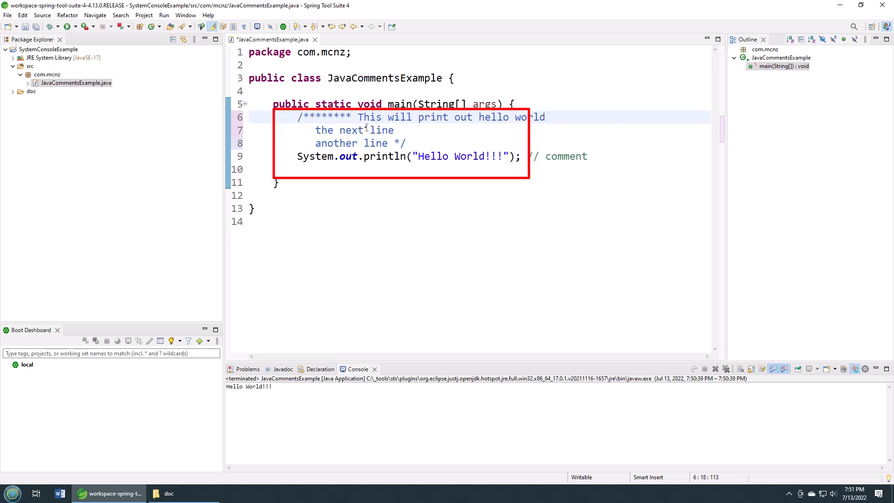
type("*****")
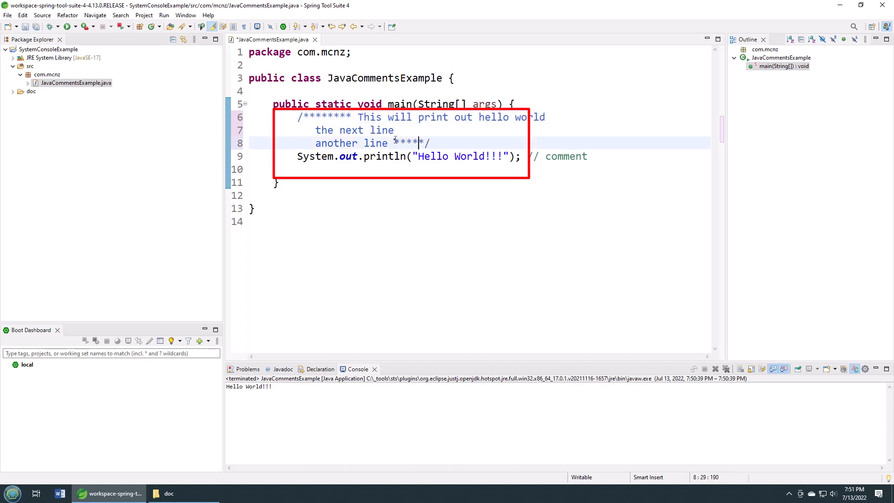
type("***")
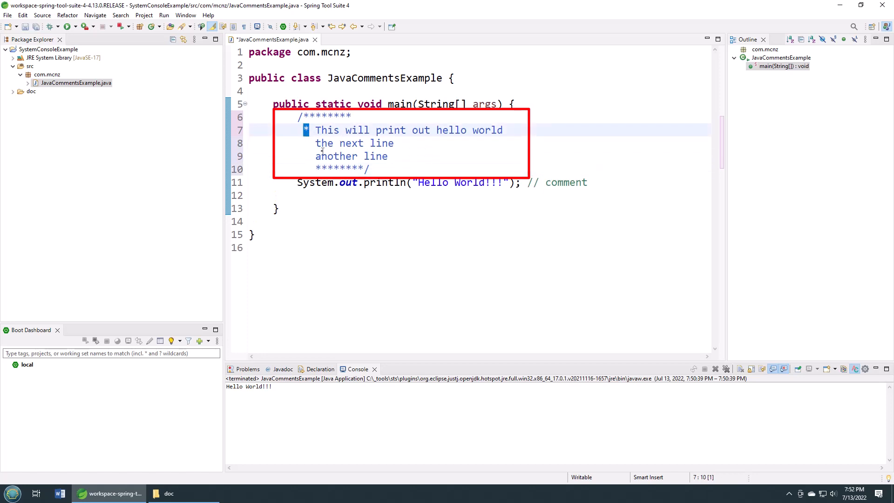
left_click(322, 143)
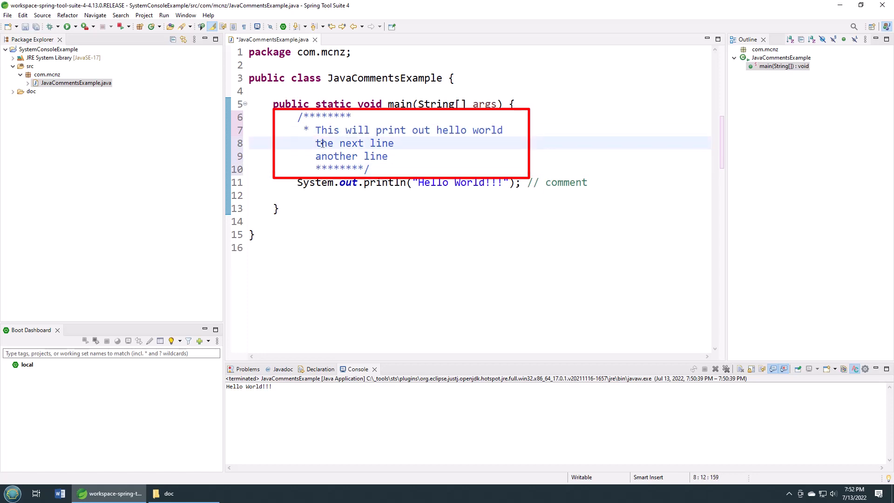
key("Delete")
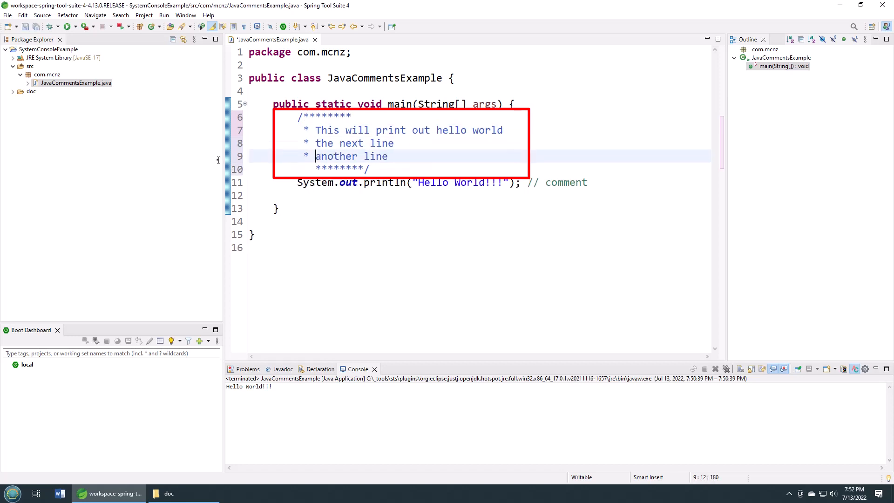
left_click(314, 169)
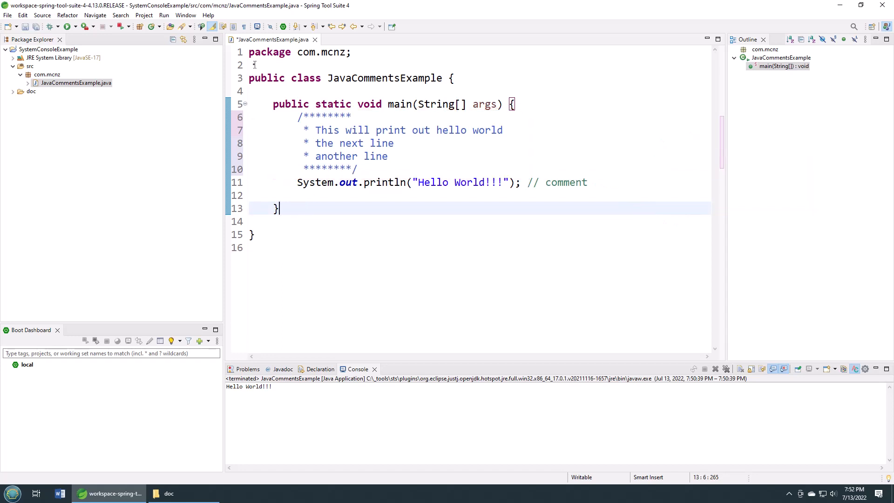
Step: Write the JavaDoc comment /** This is a JavaDoc comment. */ above the class declaration
type("/")
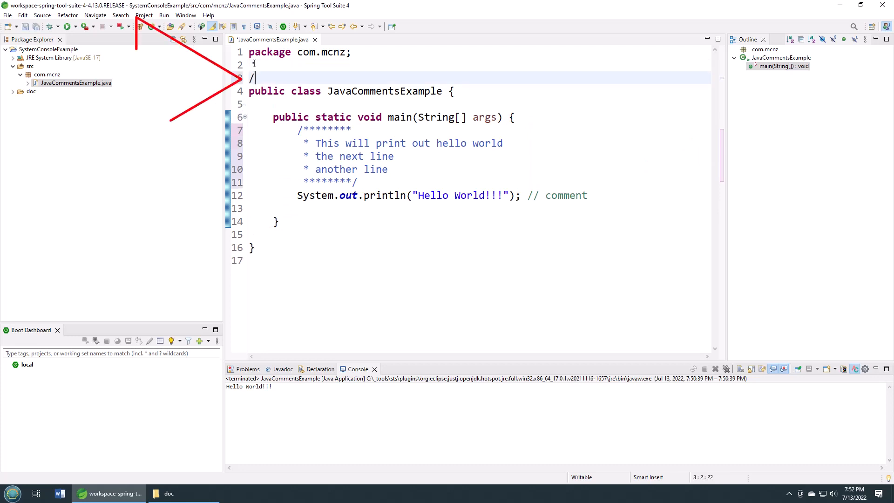
type("**")
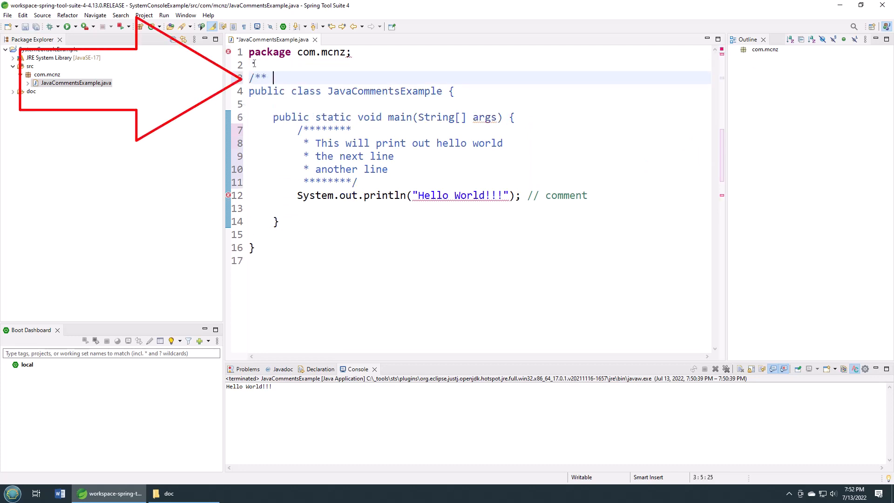
type("This is a JavaDoc comment. */")
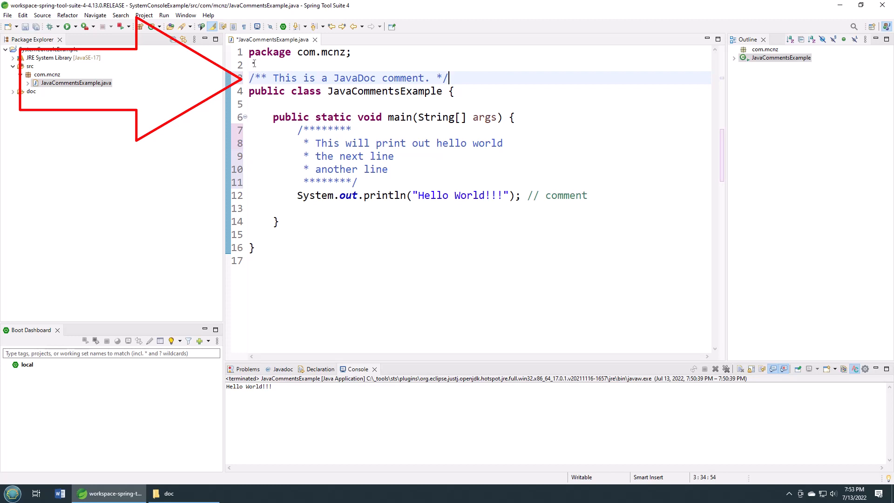
mouse_move(207, 79)
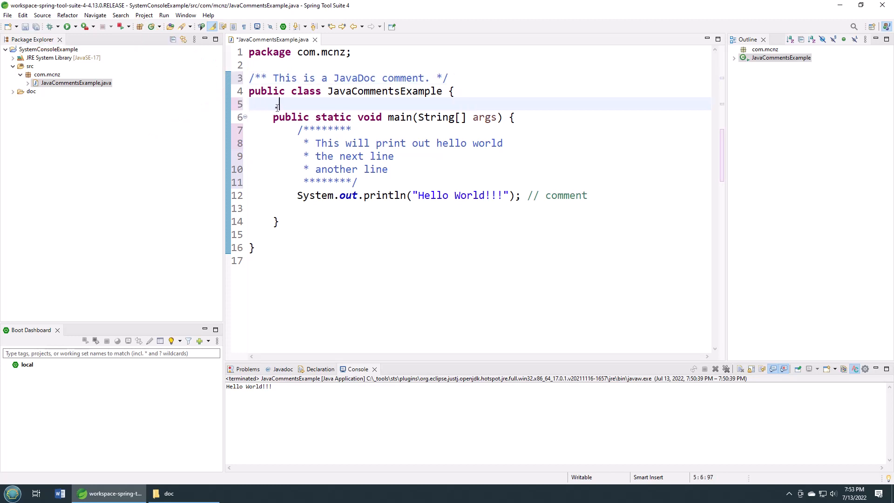
Step: Write the JavaDoc comment /** this is the main method */ above main and save the file
type("/** t")
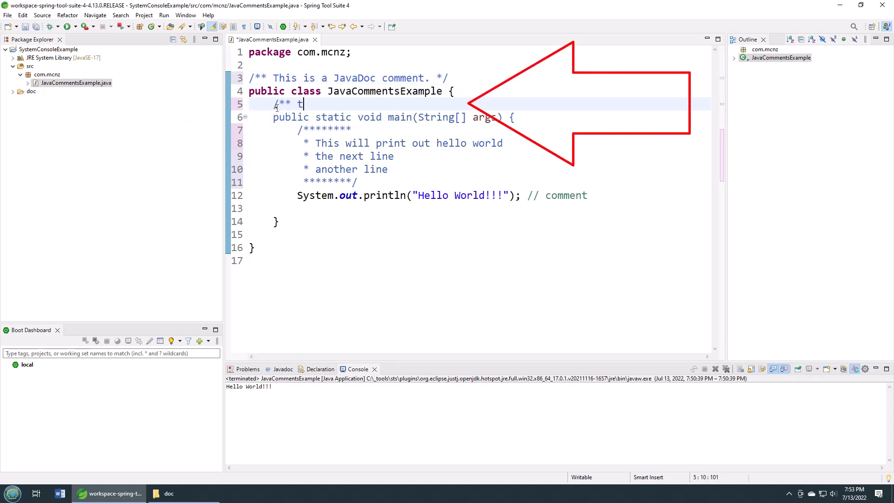
type("his is the main meth")
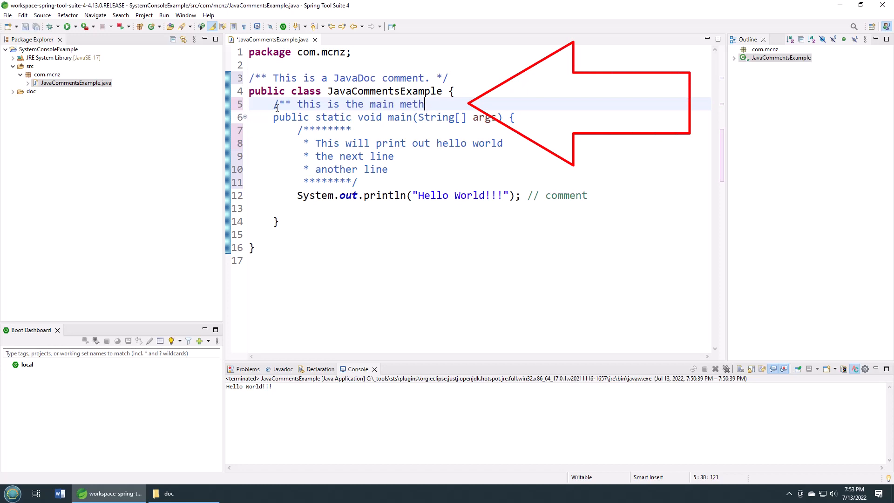
type("od */")
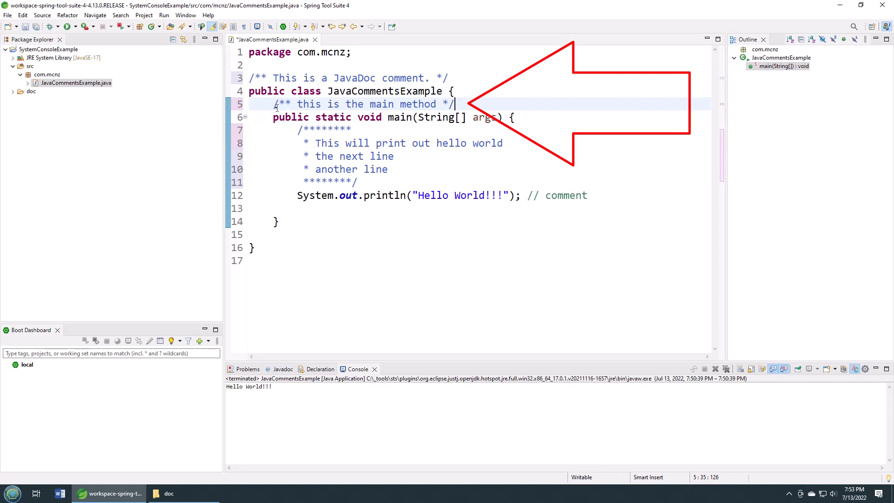
key("Ctrl+s")
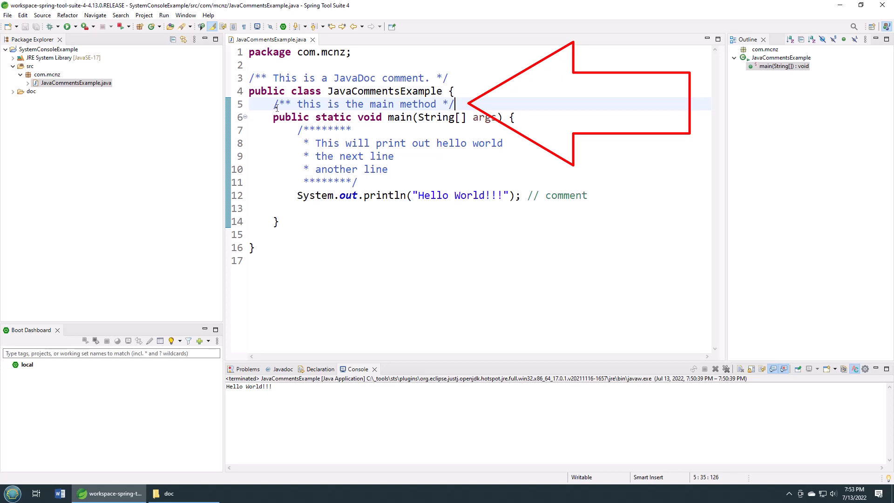
mouse_move(420, 183)
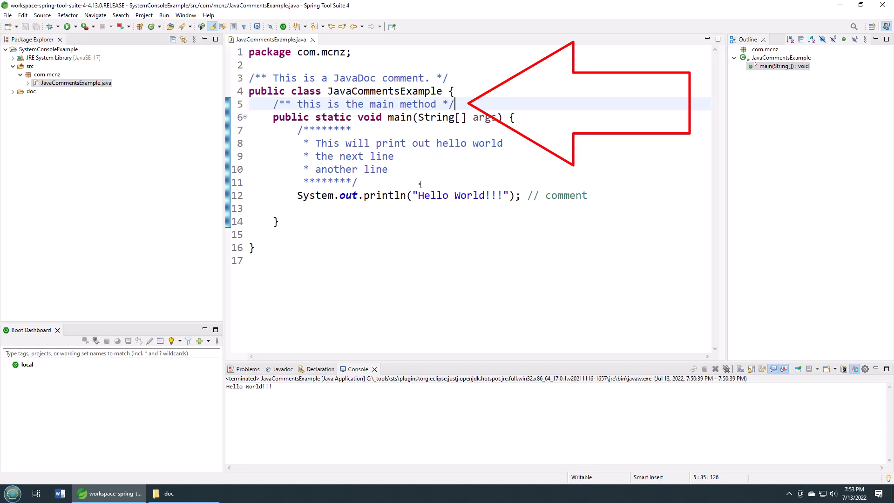
Step: Check the project's empty doc folder in File Explorer, return to the editor and bring up the Project menu
left_click(169, 493)
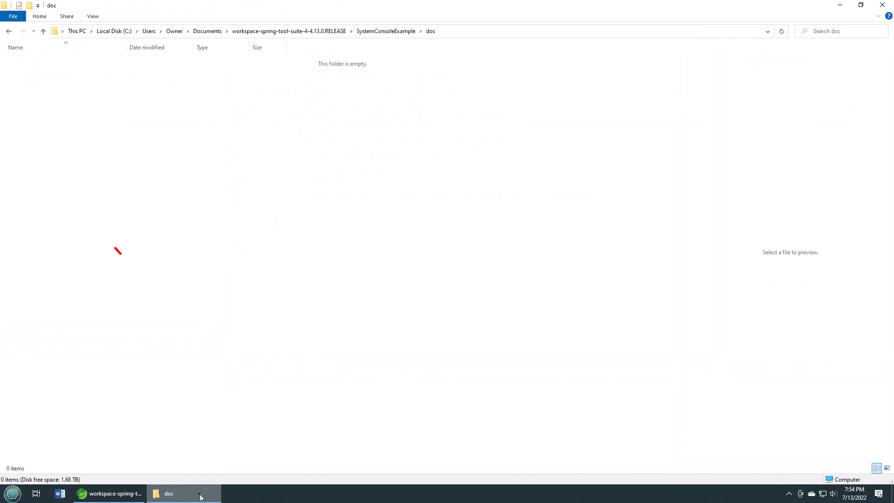
left_click(109, 494)
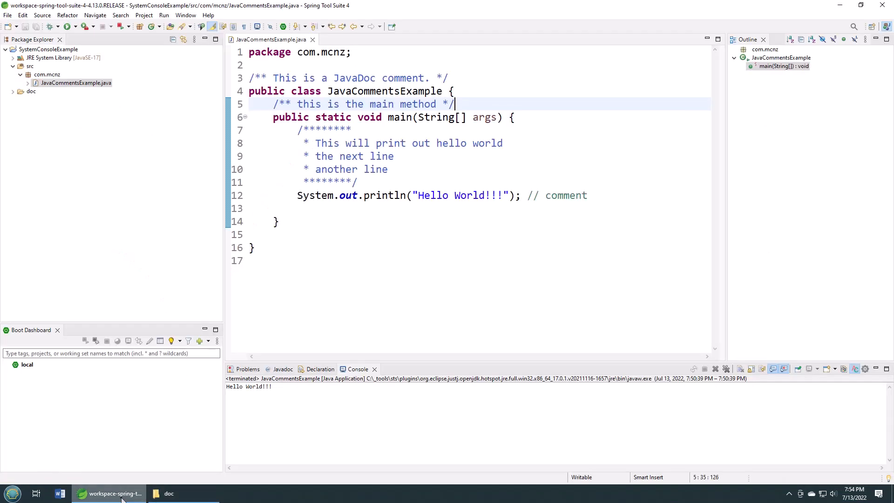
mouse_move(135, 57)
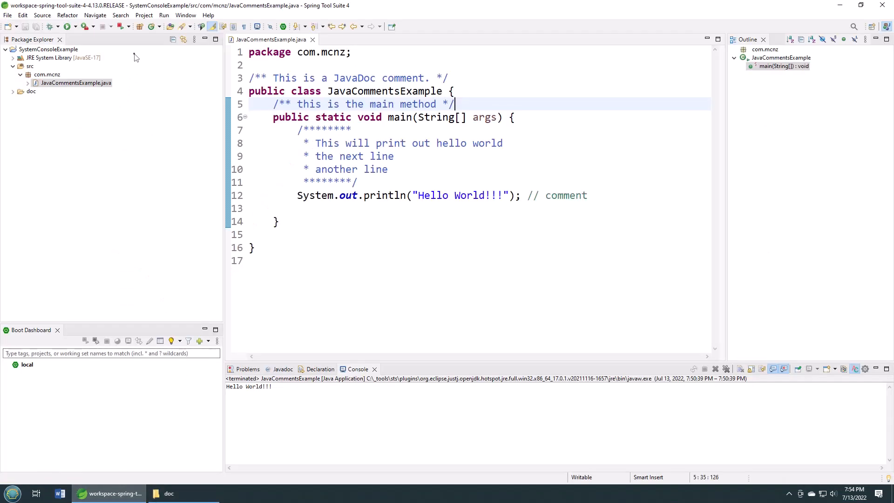
left_click(144, 15)
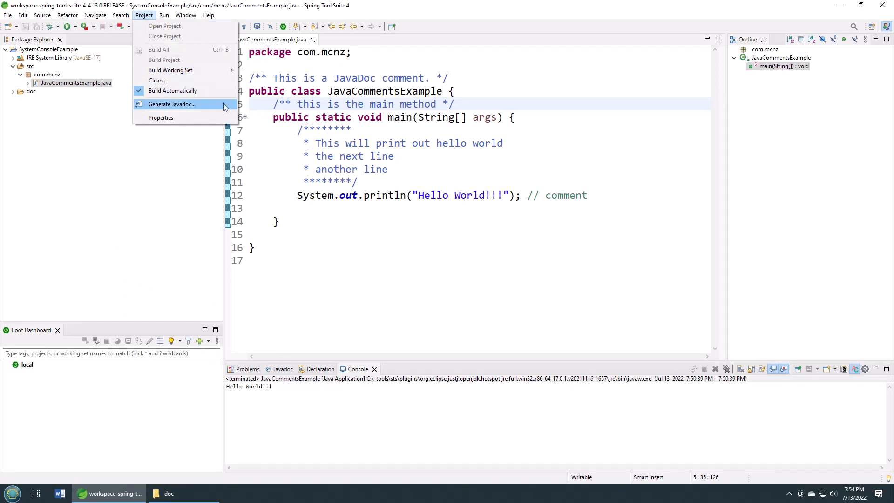
Step: Generate the project's Javadoc with default settings and switch to the doc folder holding the output
left_click(172, 104)
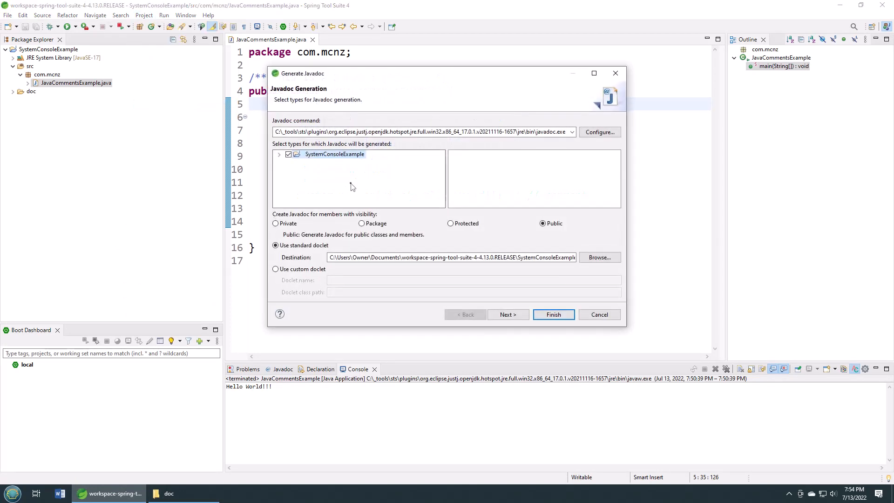
left_click(553, 314)
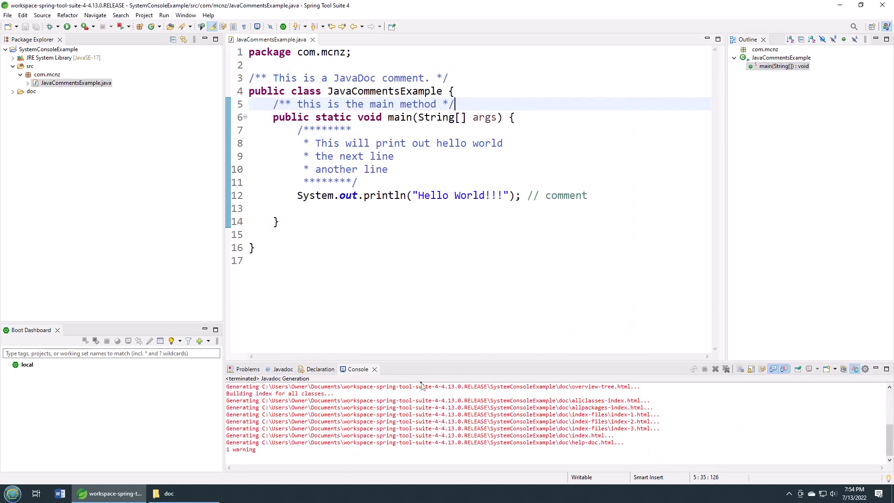
left_click(168, 493)
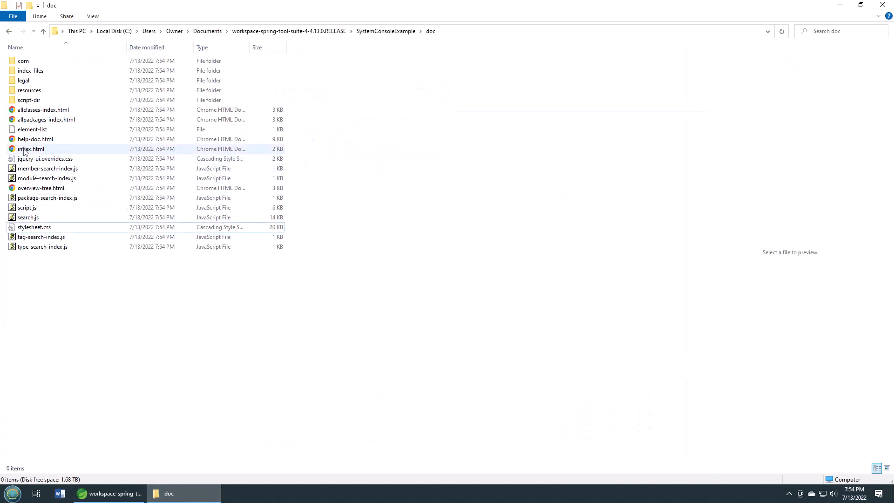
Step: Open the generated index.html documentation page in Chrome
left_click(32, 148)
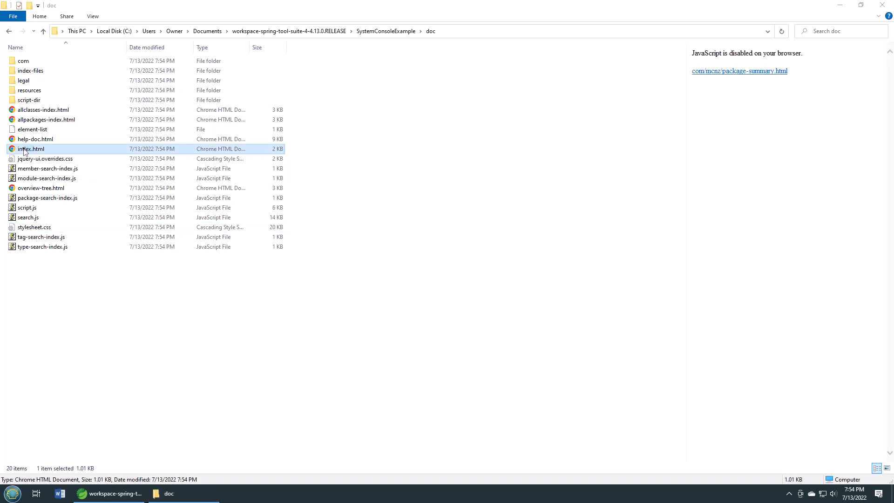
double_click(31, 148)
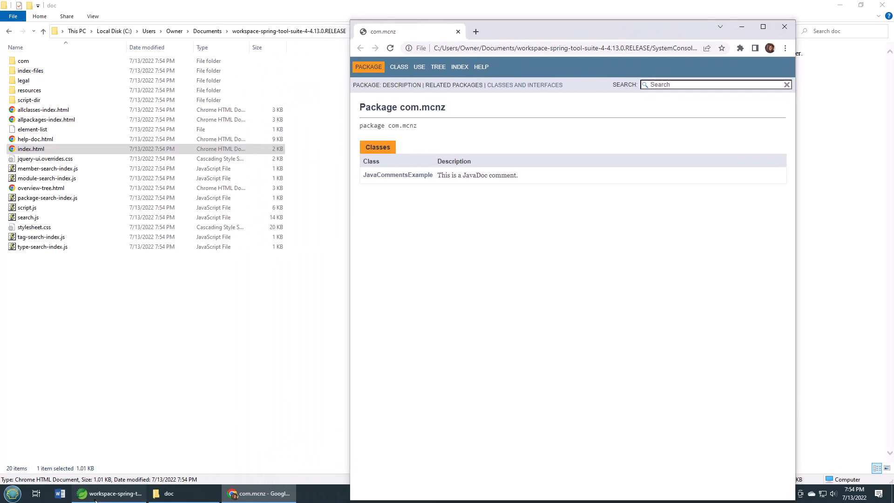
Step: View the JavaCommentsExample class page with its description and main's 'this is the main method' detail
left_click(106, 493)
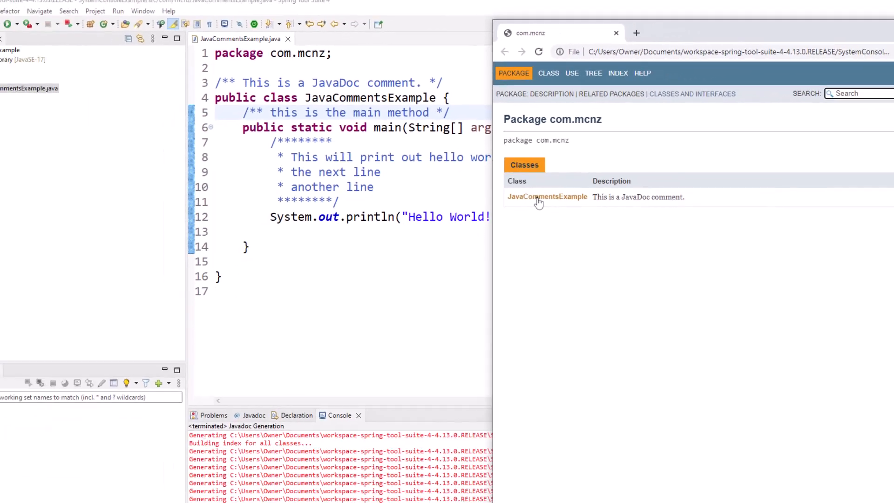
left_click(548, 197)
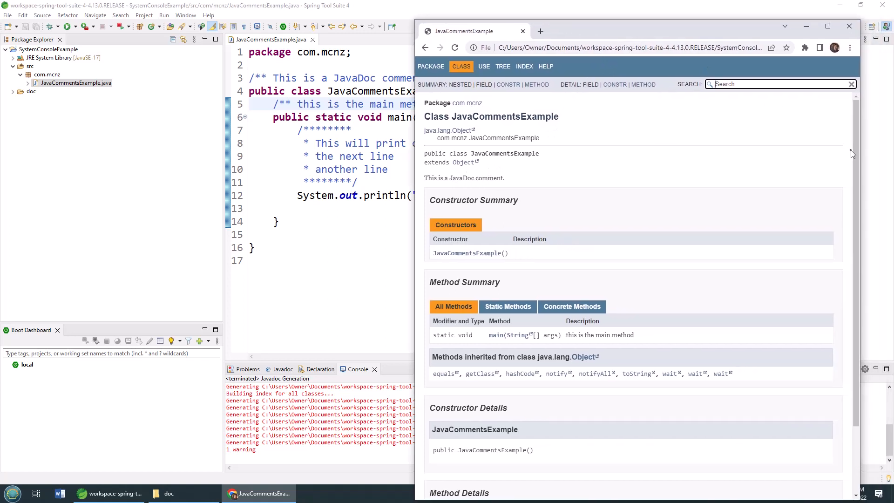
scroll("down", 3)
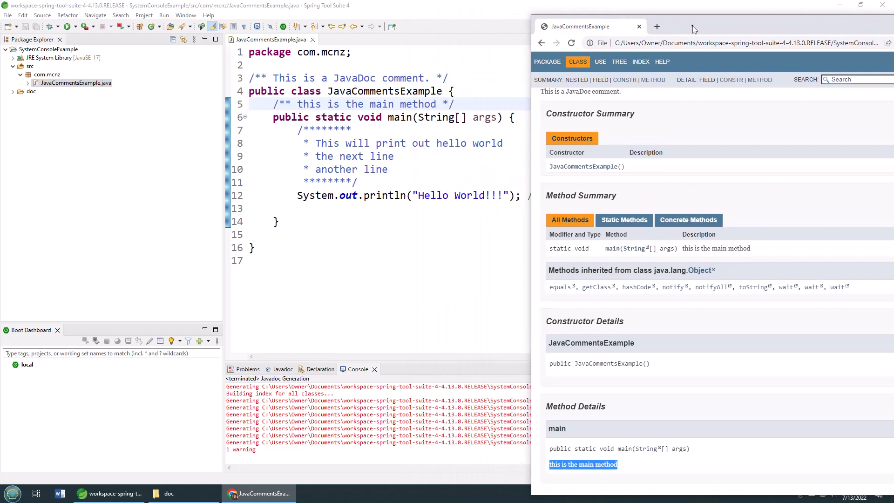
mouse_move(640, 103)
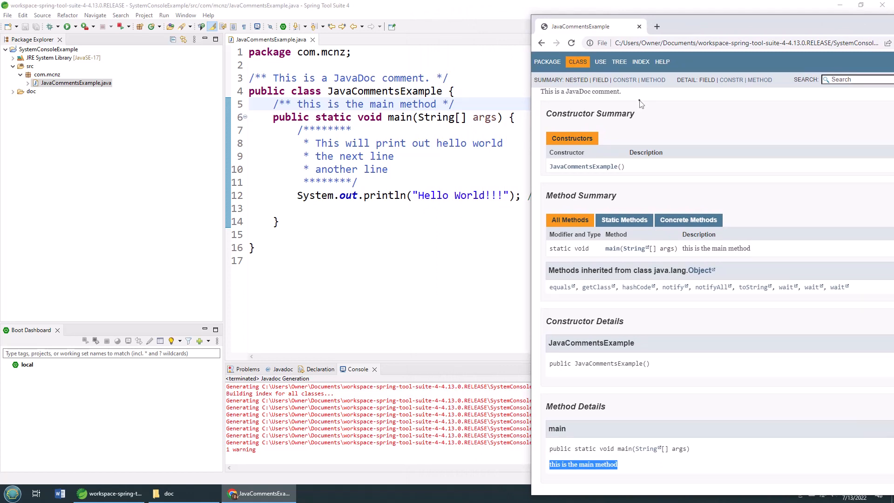
mouse_move(633, 197)
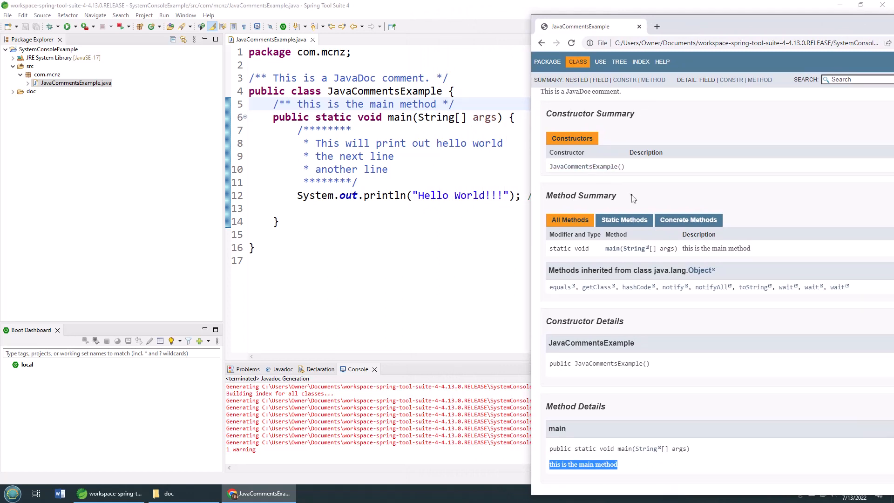
mouse_move(403, 264)
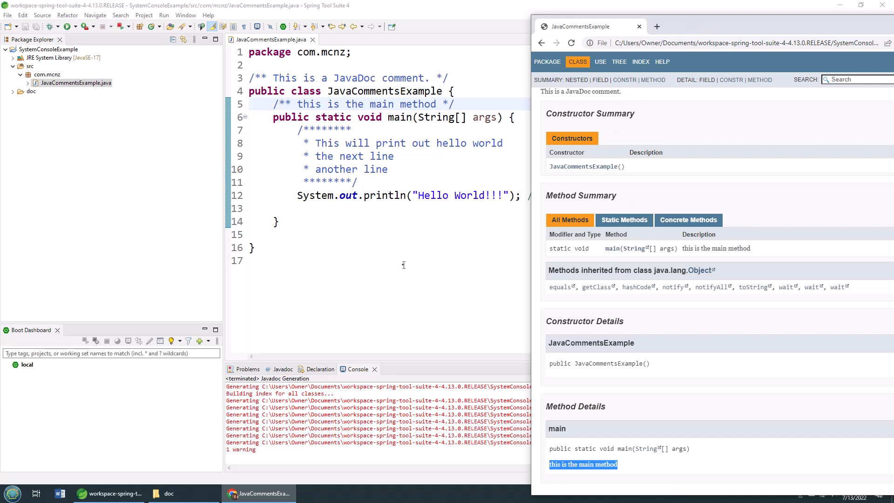